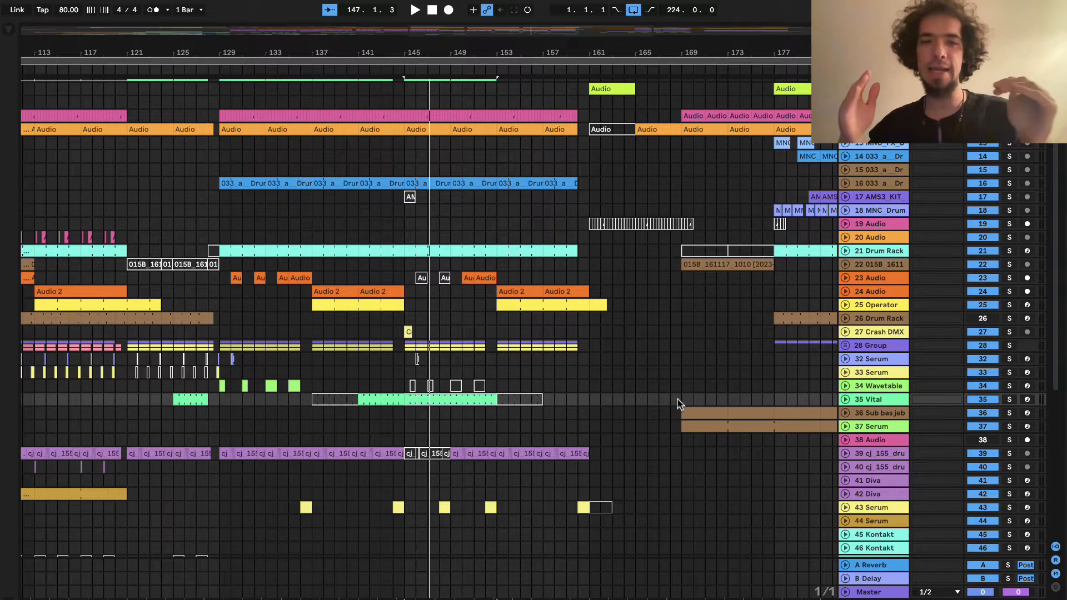
mouse_move(711, 395)
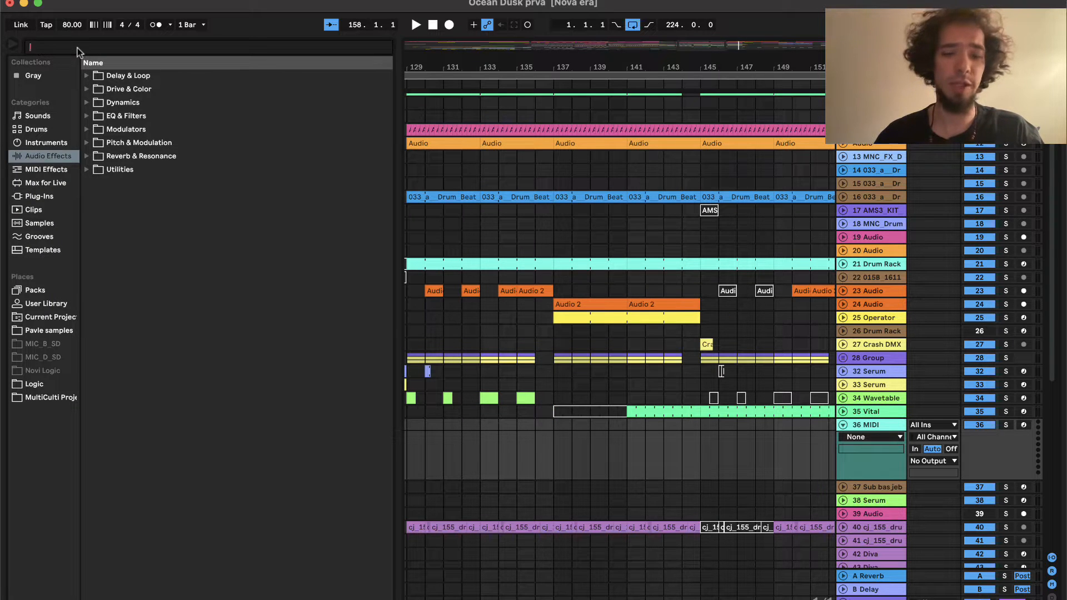
Search for 'vital' and load the Vital VST3 plugin from Vital Audio onto the MIDI track.
text(vital)
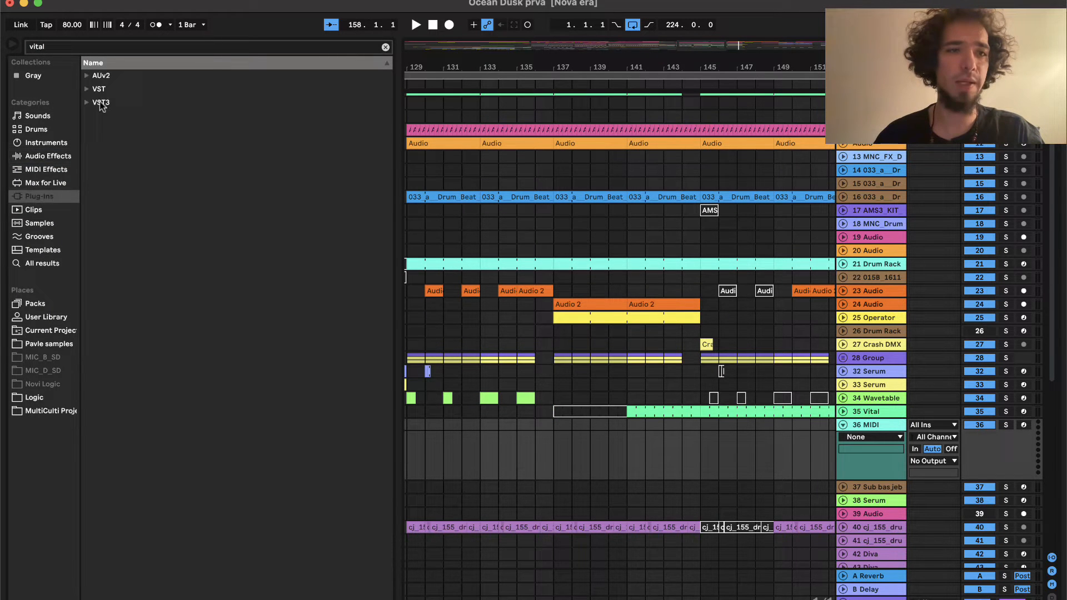
click(87, 102)
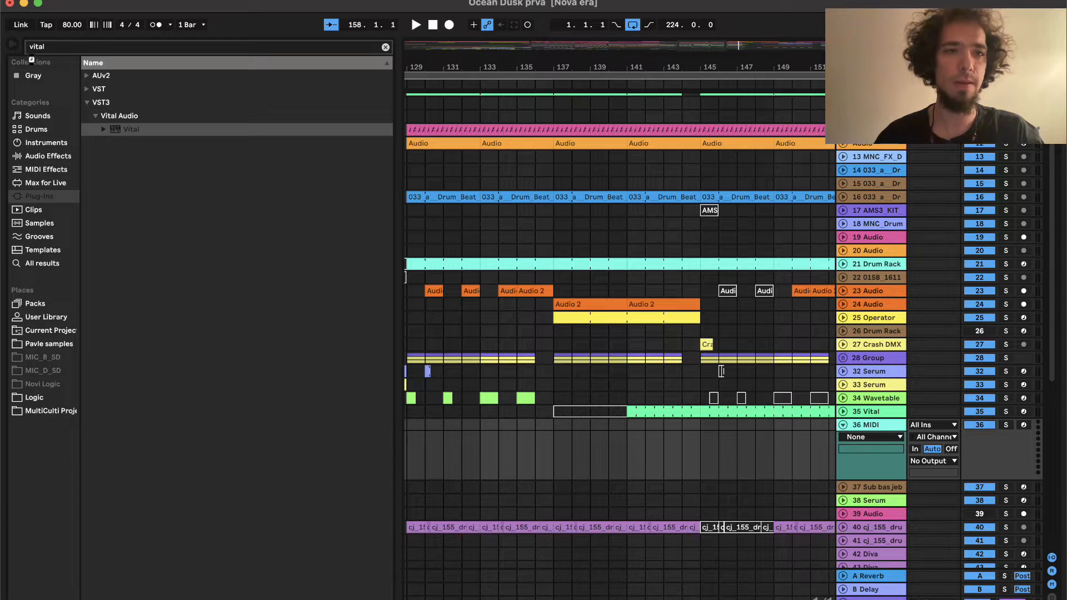
double_click(878, 411)
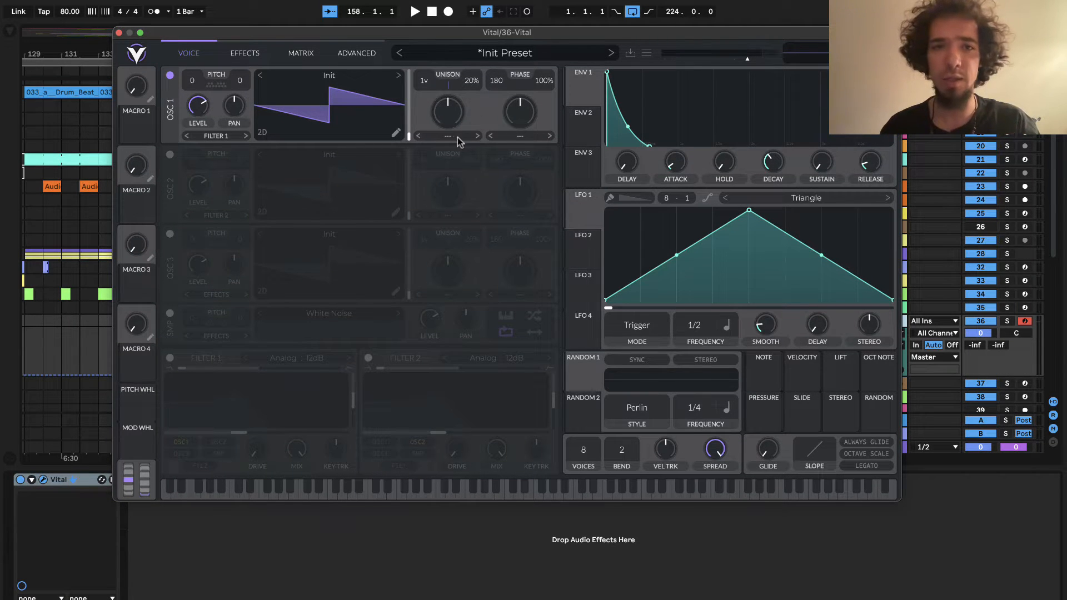
Switch OSC 1's spectral morph to Phase Disperse and raise it to about 59.6%.
click(448, 136)
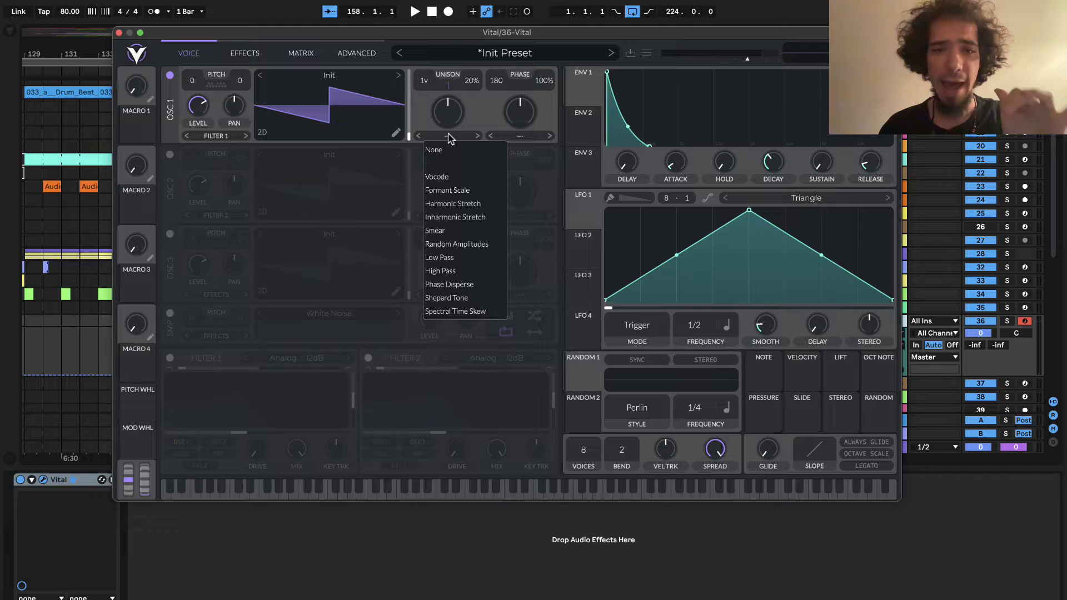
mouse_move(456, 270)
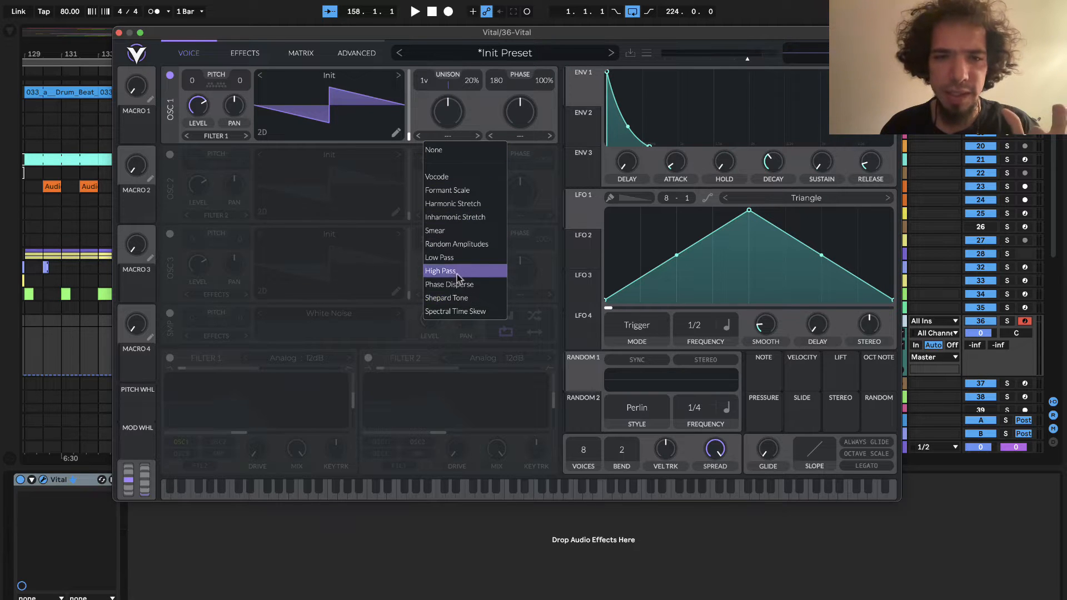
click(449, 284)
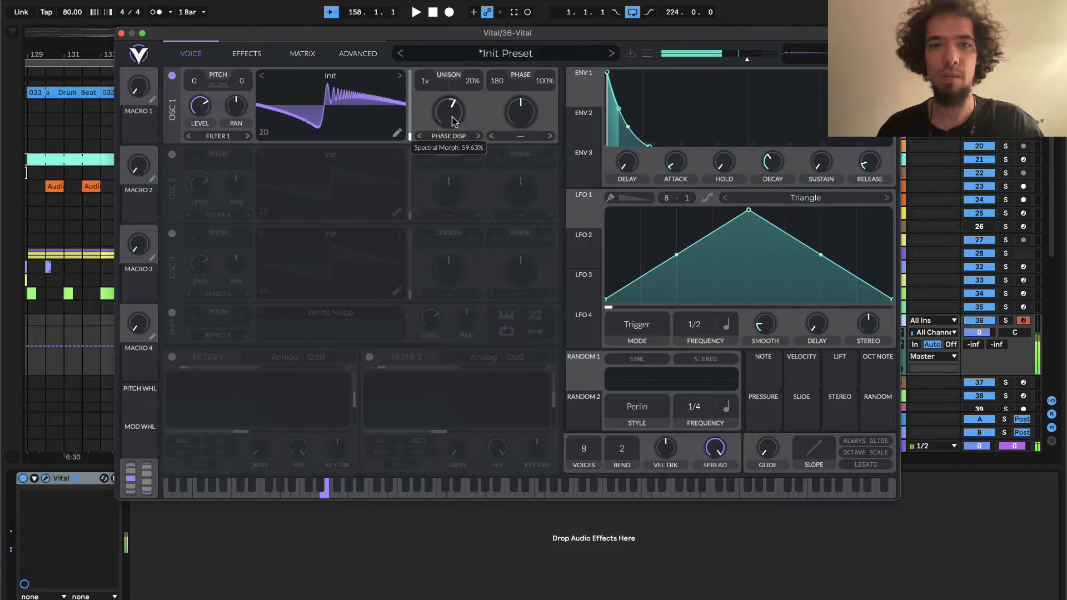
drag(449, 109, 445, 136)
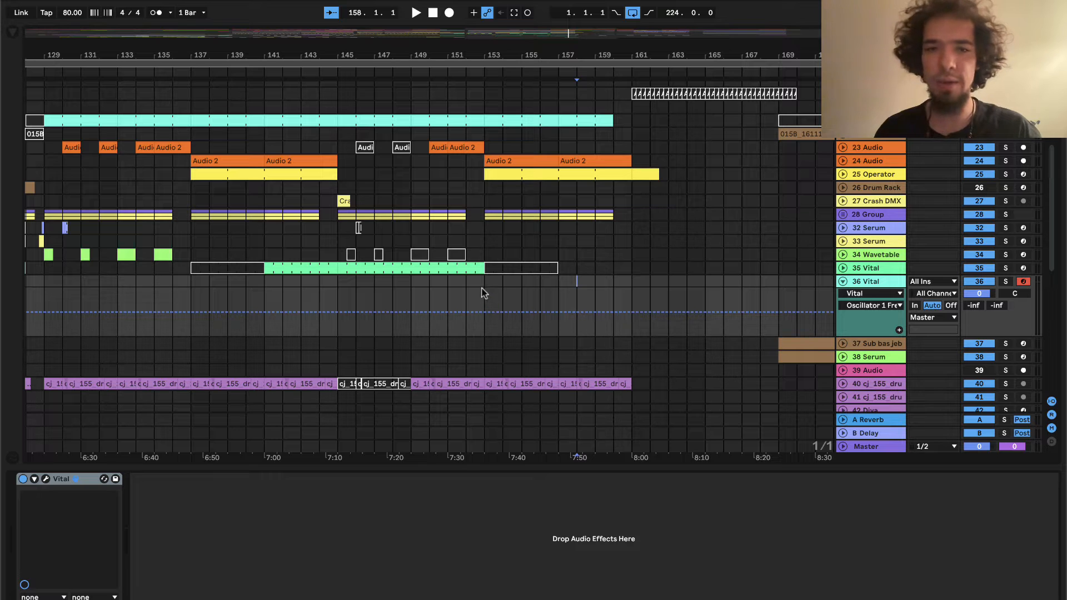
Dismiss the Vital window and bring up the browser's MIDI Effects category.
drag(412, 276, 483, 323)
text(vital)
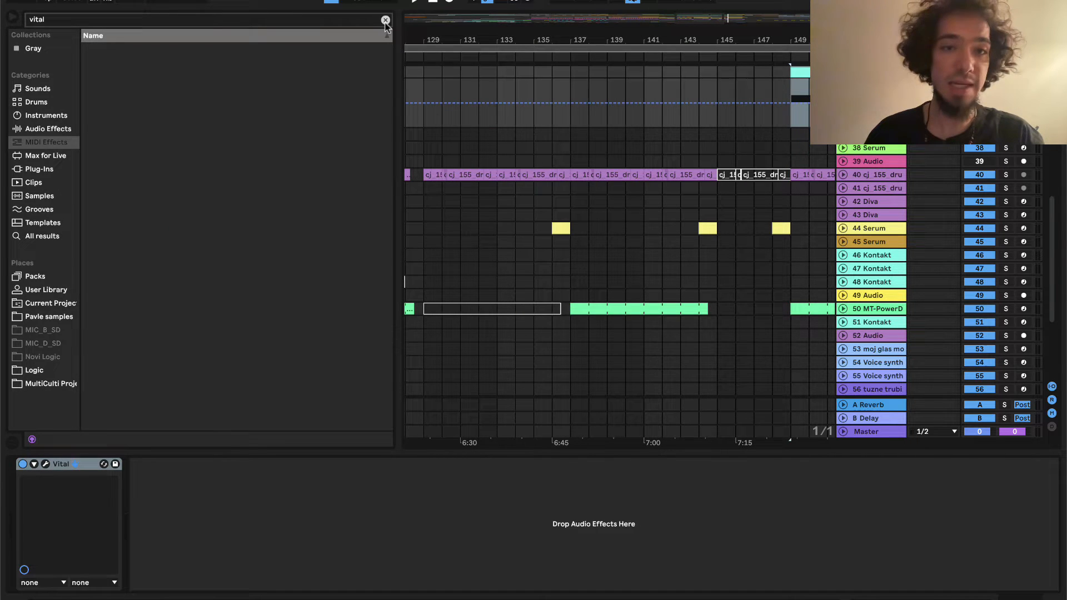
Clear the 'vital' search and set the Arpeggiator's Rate to 1/32 and Gate to 1%.
click(385, 20)
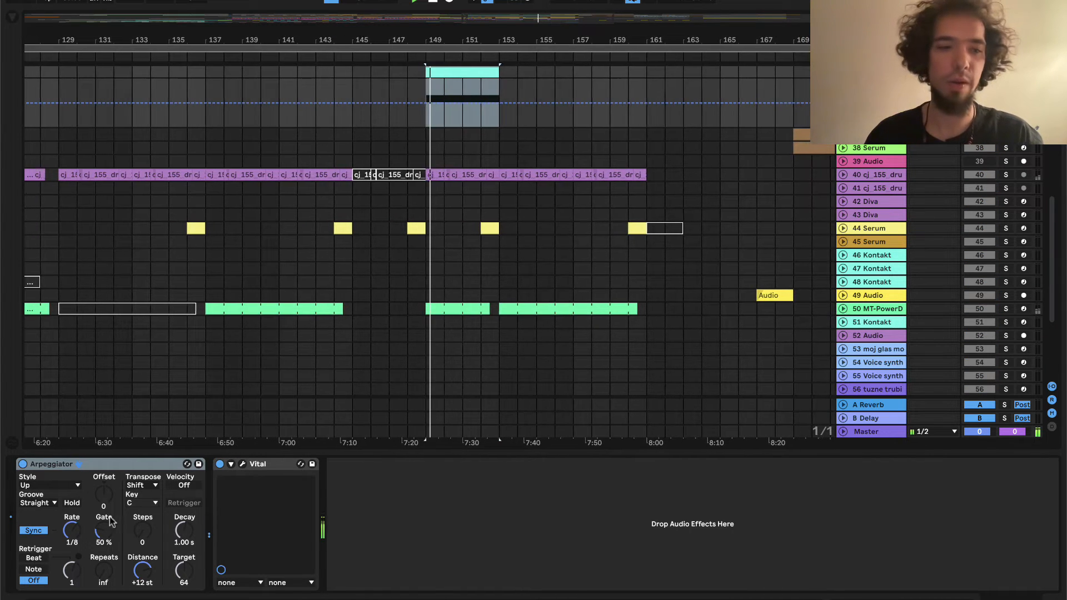
drag(71, 533, 71, 517)
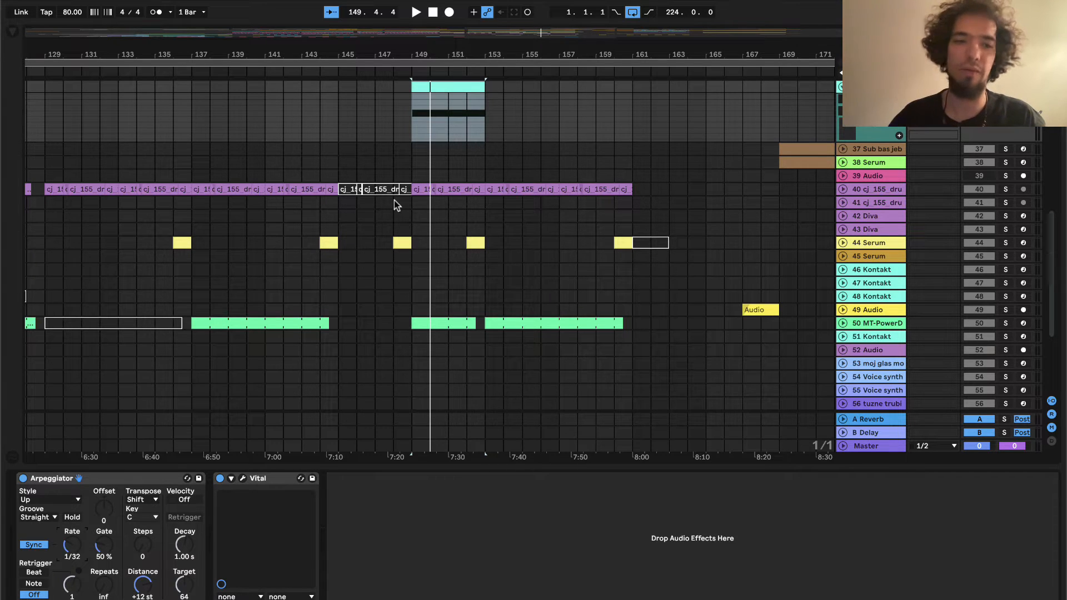
mouse_move(75, 530)
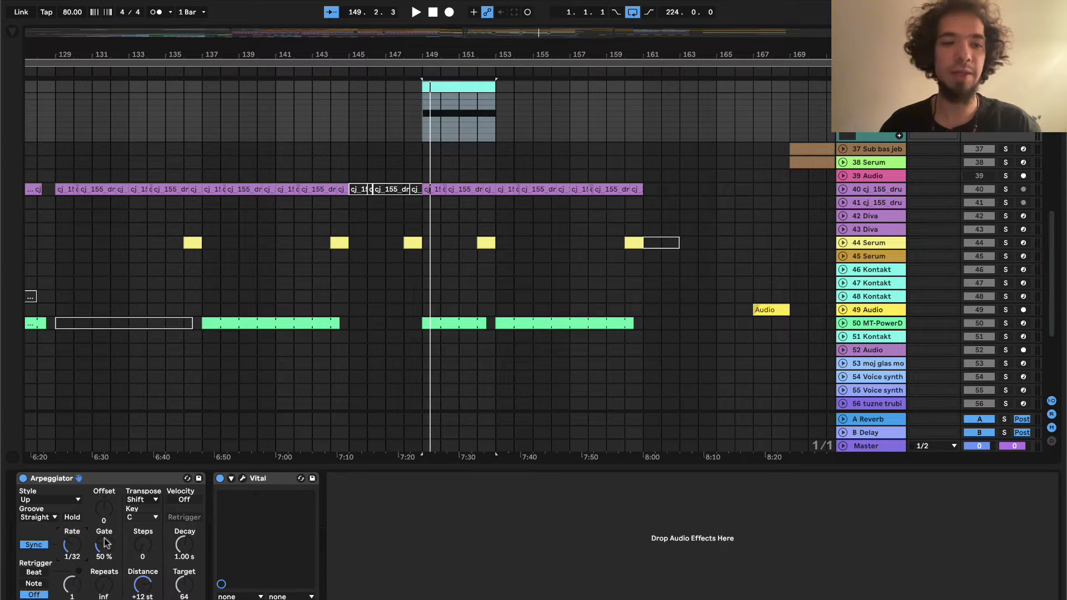
drag(103, 544, 103, 552)
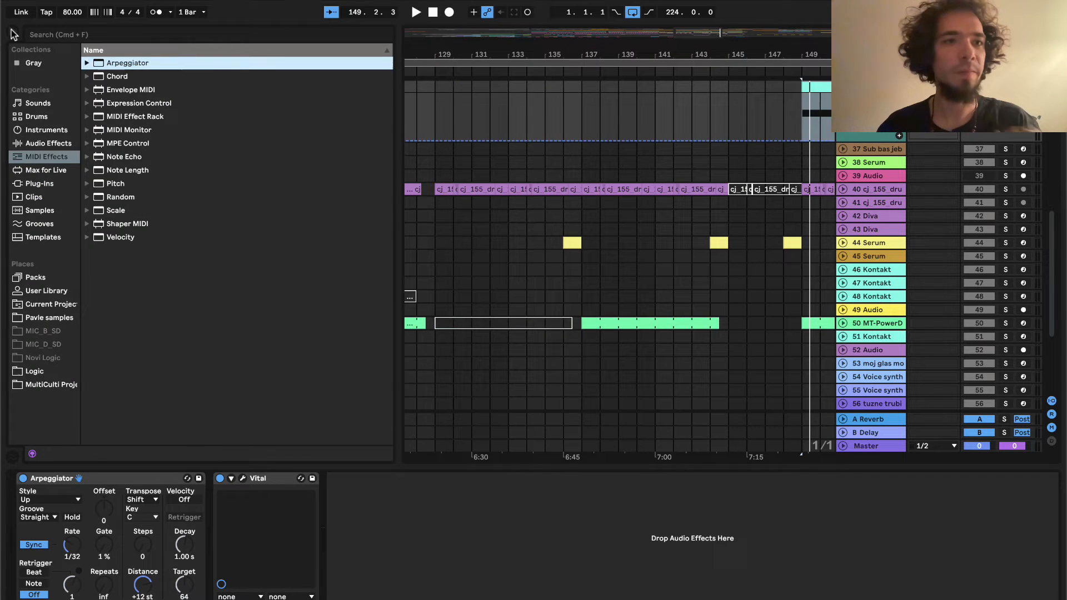
Search the browser for 'lfo'.
text(lfo)
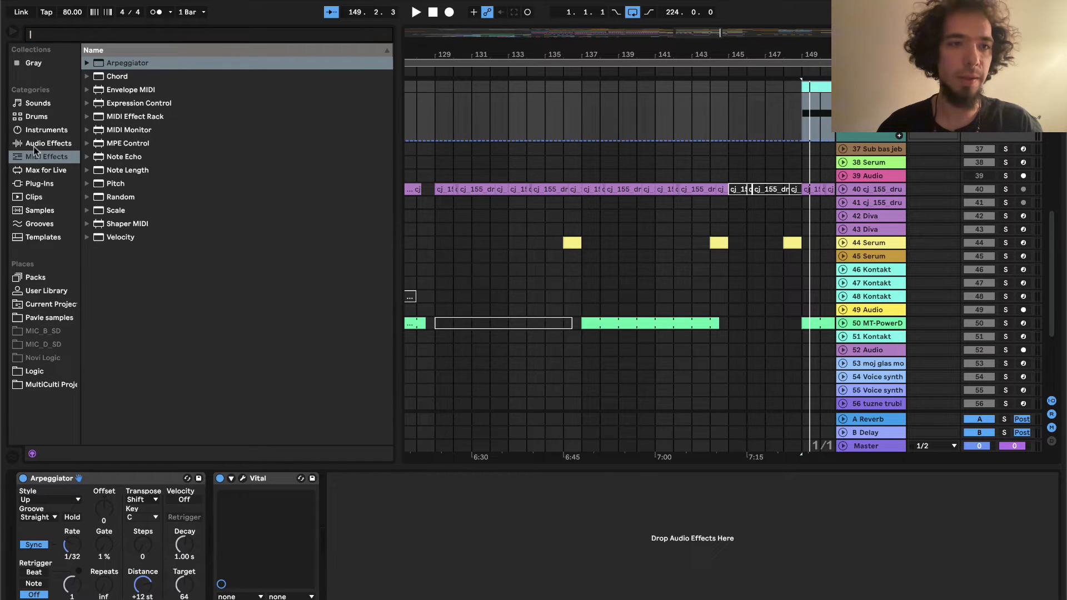
text(lfo)
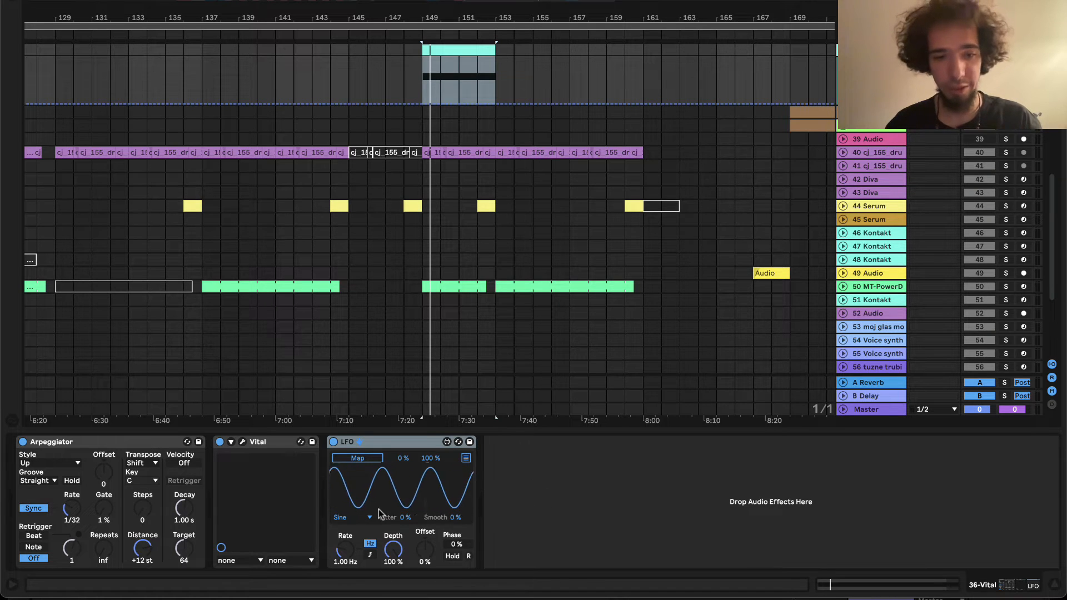
Set the LFO to a Random shape at a 1/32 rate, mapped to the Arpeggiator Gate.
click(349, 517)
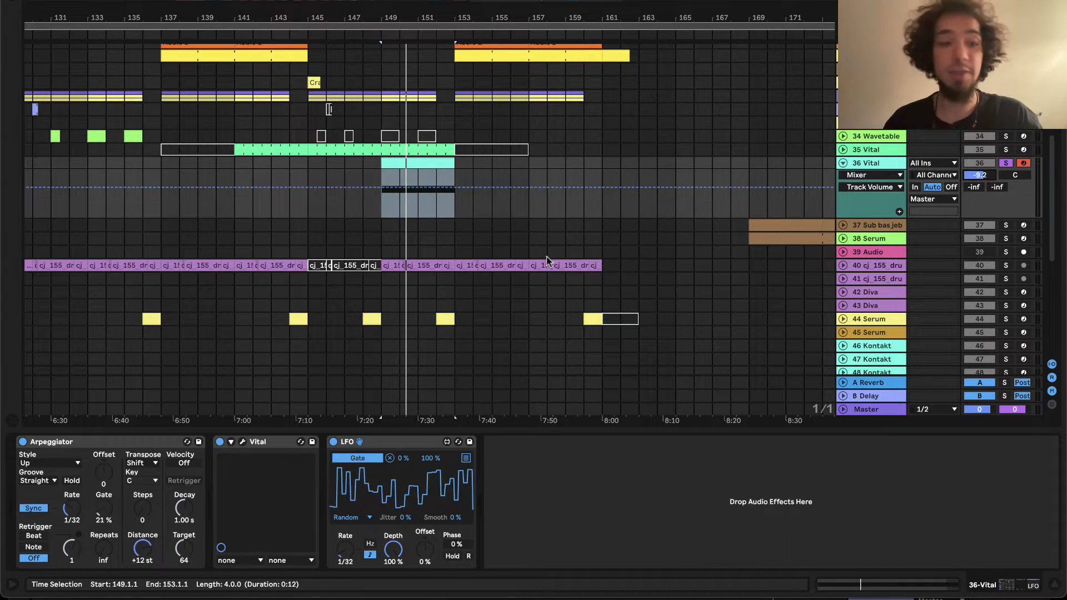
drag(104, 510, 104, 476)
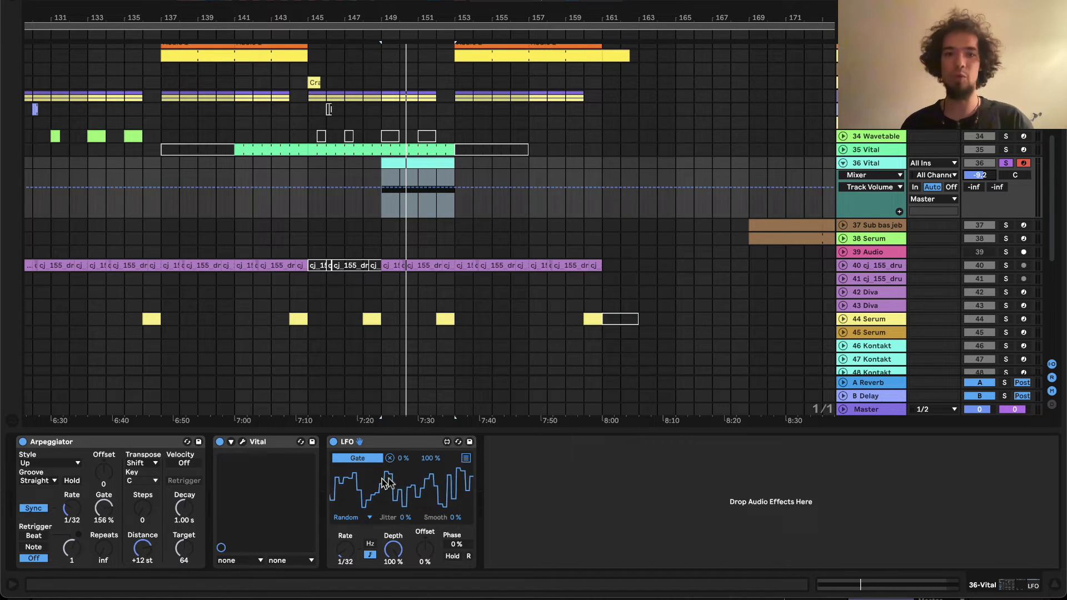
drag(103, 509, 103, 497)
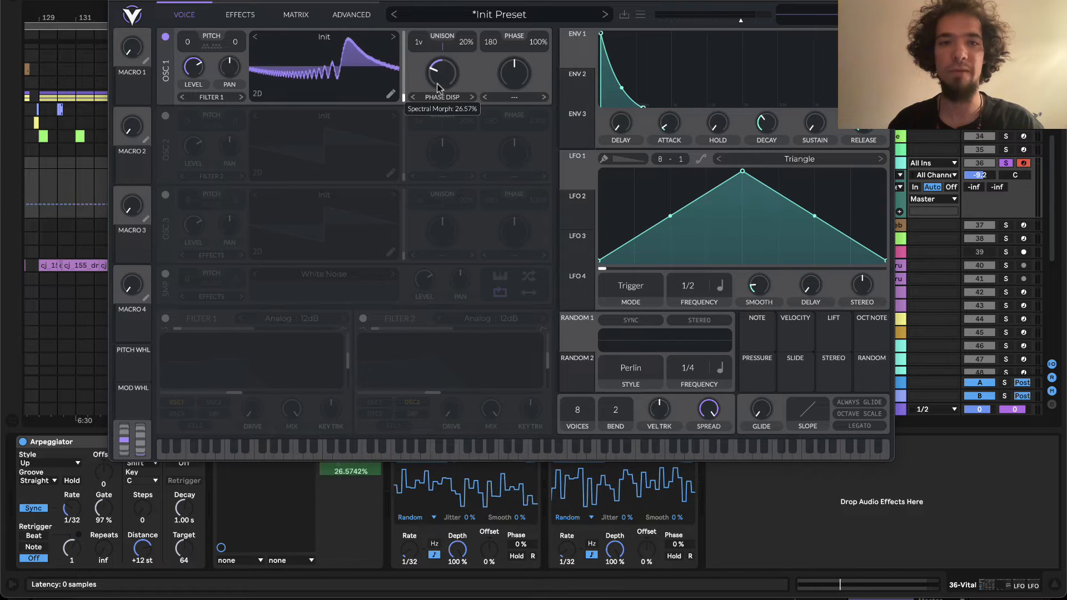
Adjust the Phase Disperse amount on Vital's oscillator 1.
drag(440, 72, 440, 58)
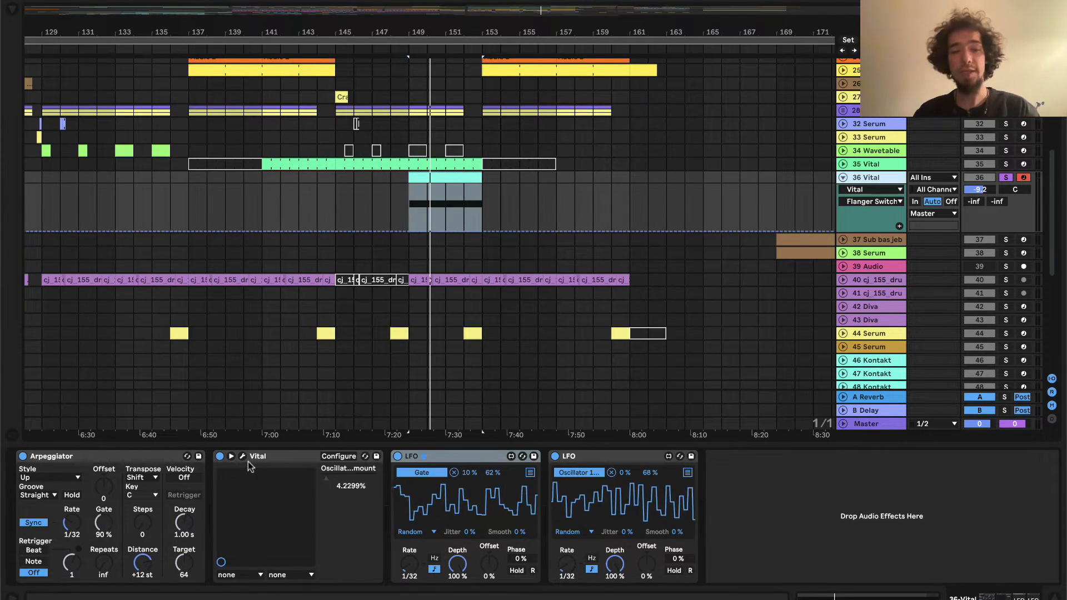
Enable Flanger in Vital's Effects tab, then close the Vital window.
click(242, 456)
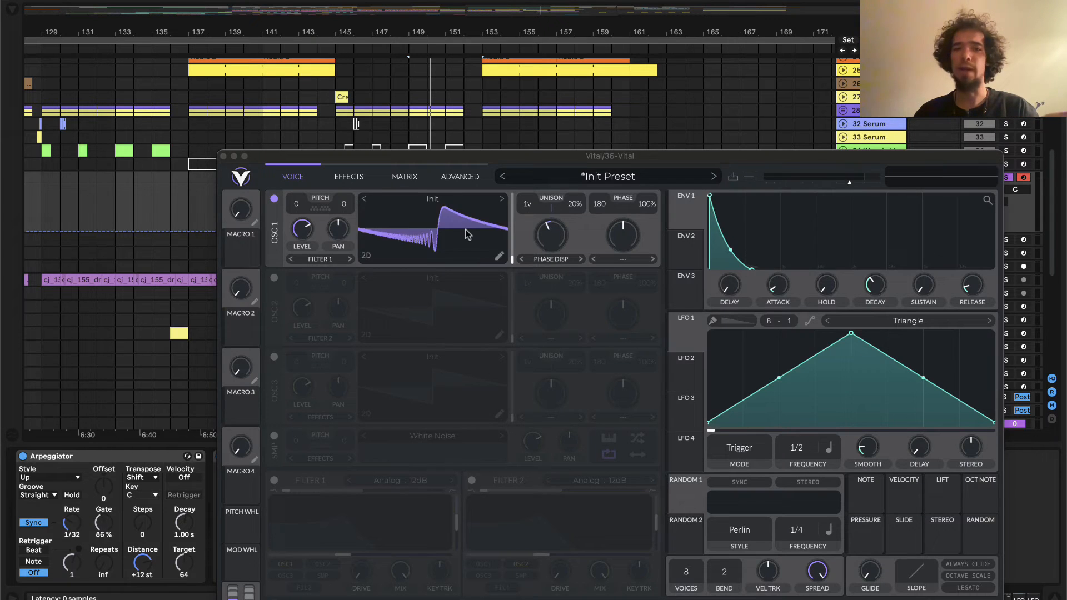
click(316, 125)
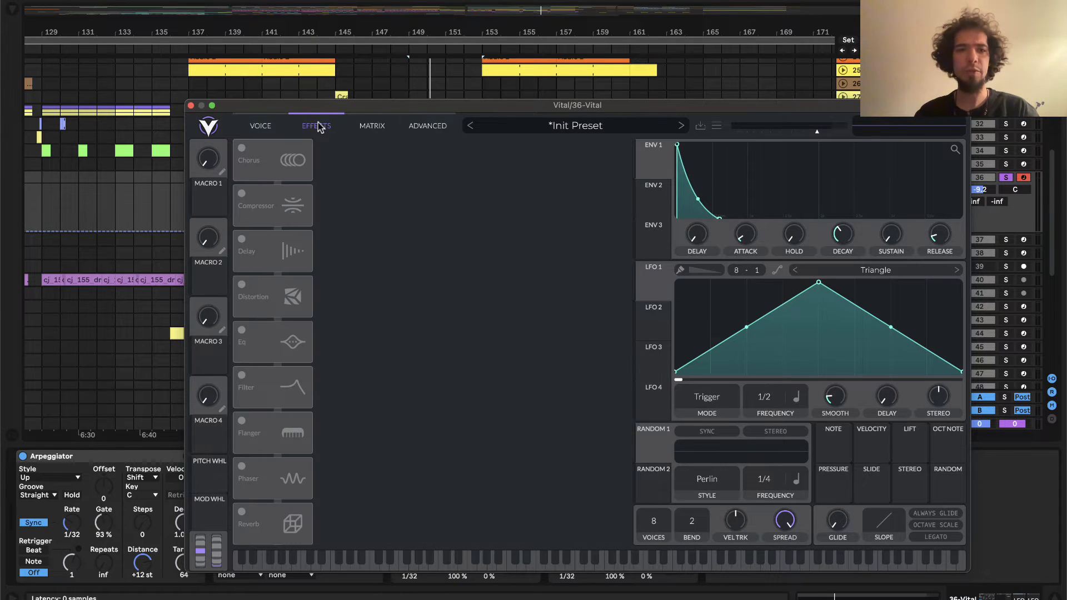
click(242, 421)
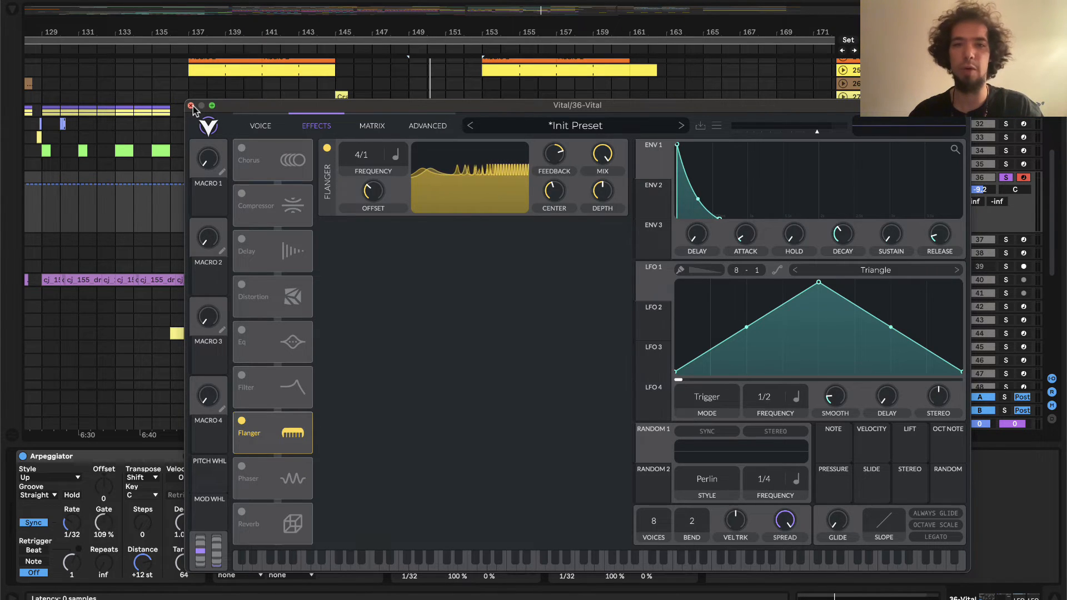
click(191, 106)
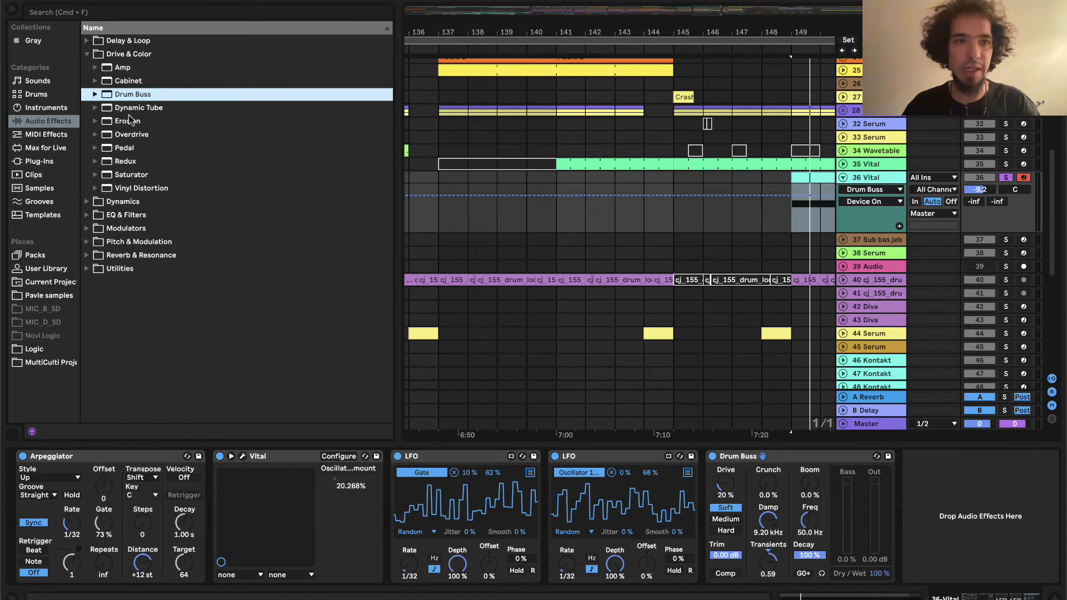
Select the next effect to add to the Vital track in the browser.
click(122, 66)
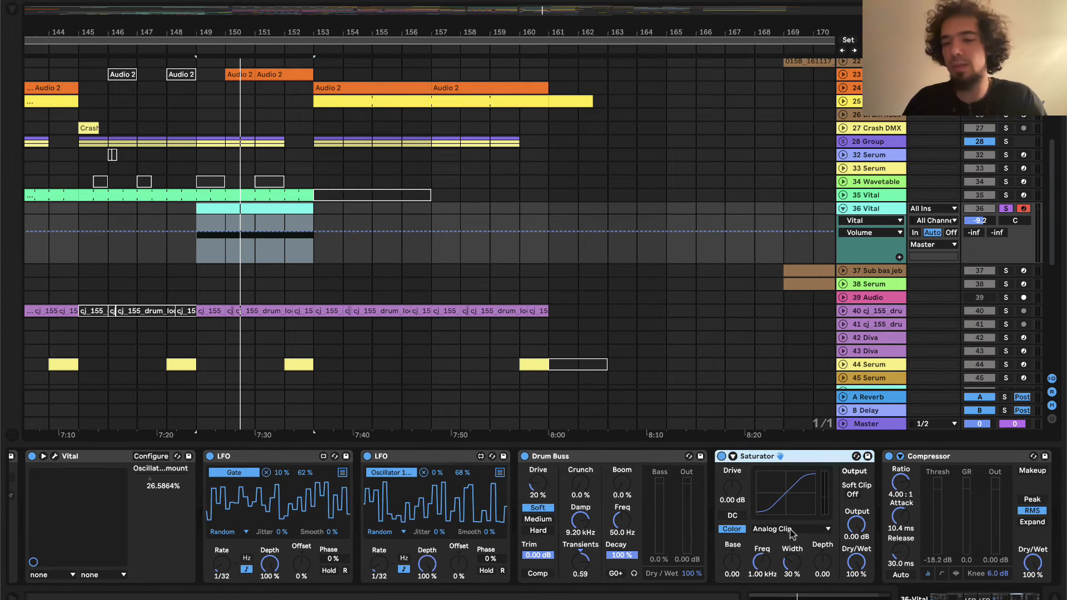
Switch the Saturator curve from Analog Clip to Sinoid Fold.
click(790, 528)
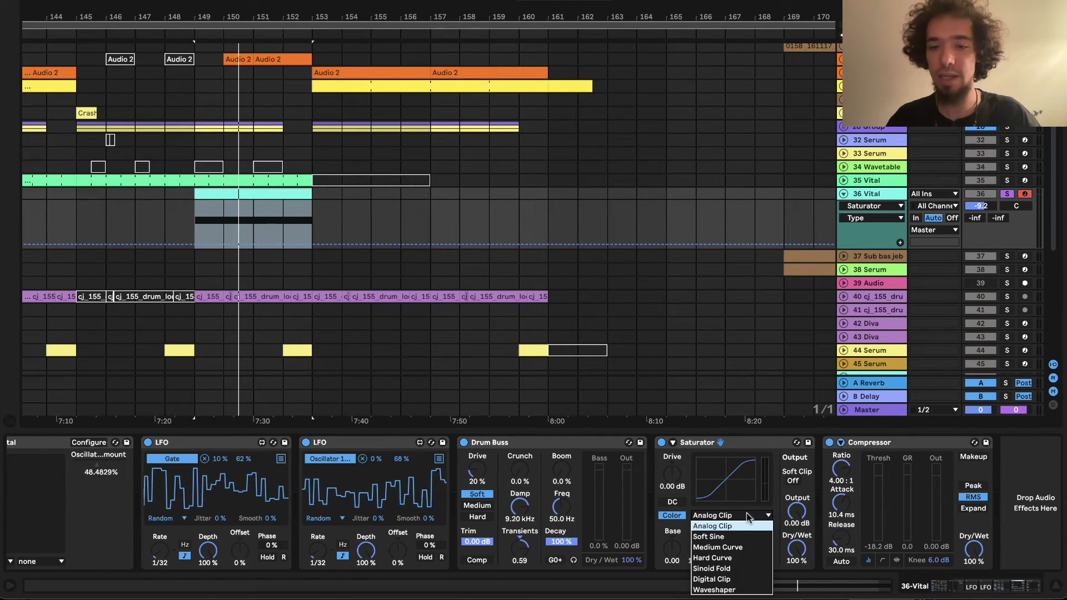
click(712, 568)
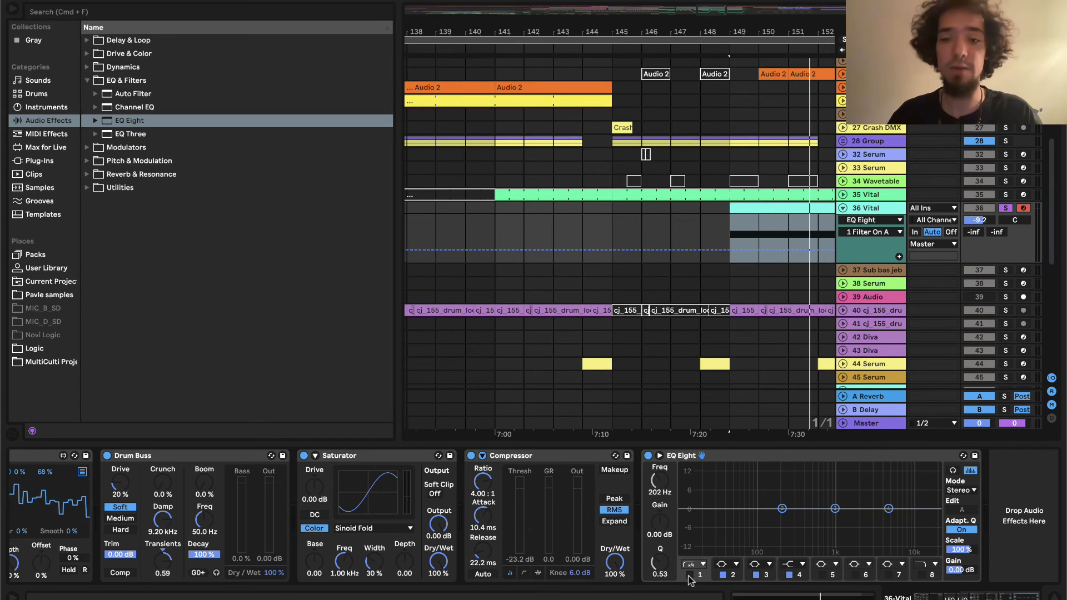
Enable the EQ Eight low-cut band and lift a band near 880 Hz by about 3 dB.
click(699, 574)
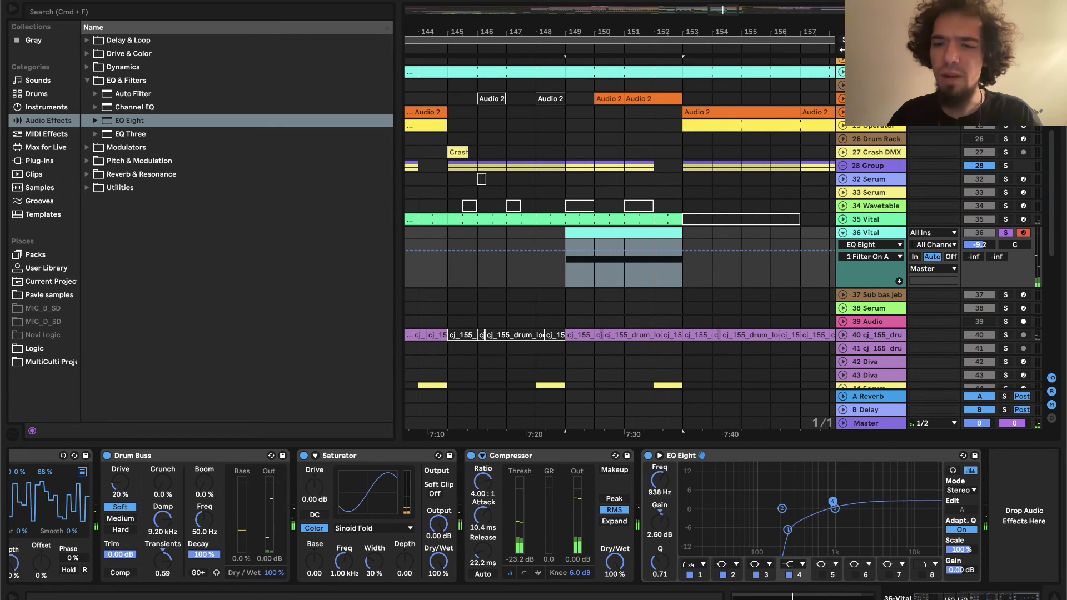
drag(834, 501, 831, 502)
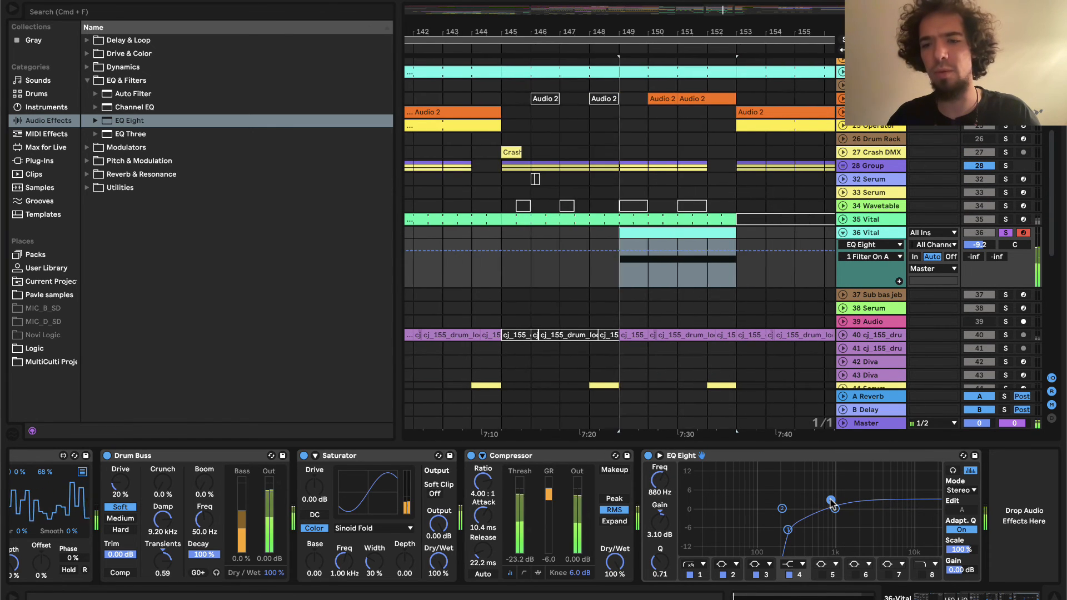